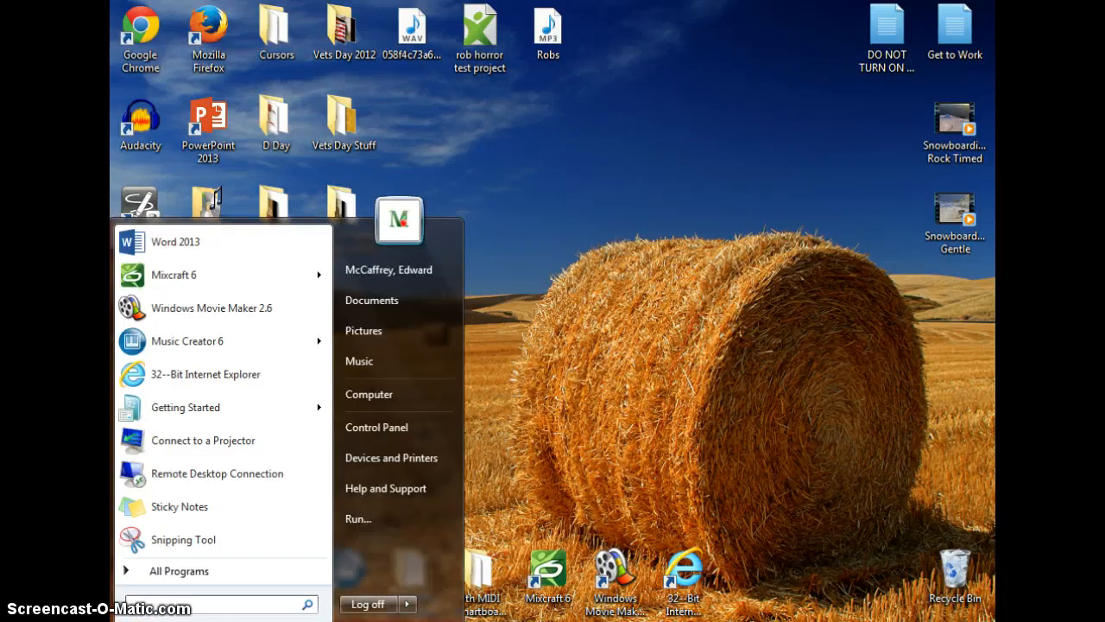
# Launch Music Creator 6 from the Cakewalk group under All Programs
pyautogui.click(178, 571)
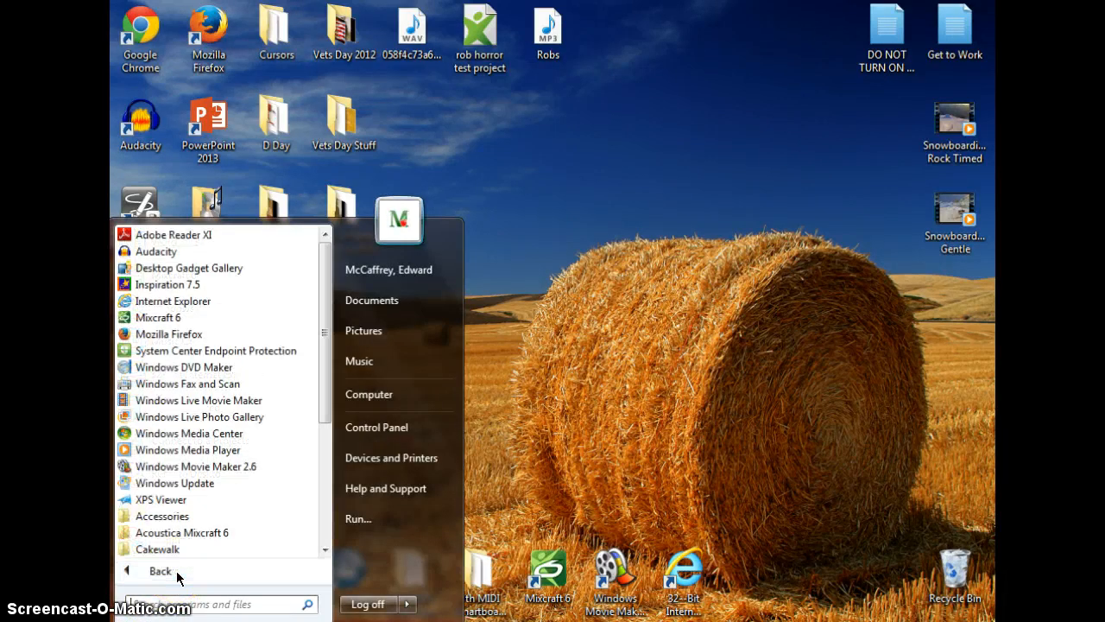
pyautogui.moveTo(182, 532)
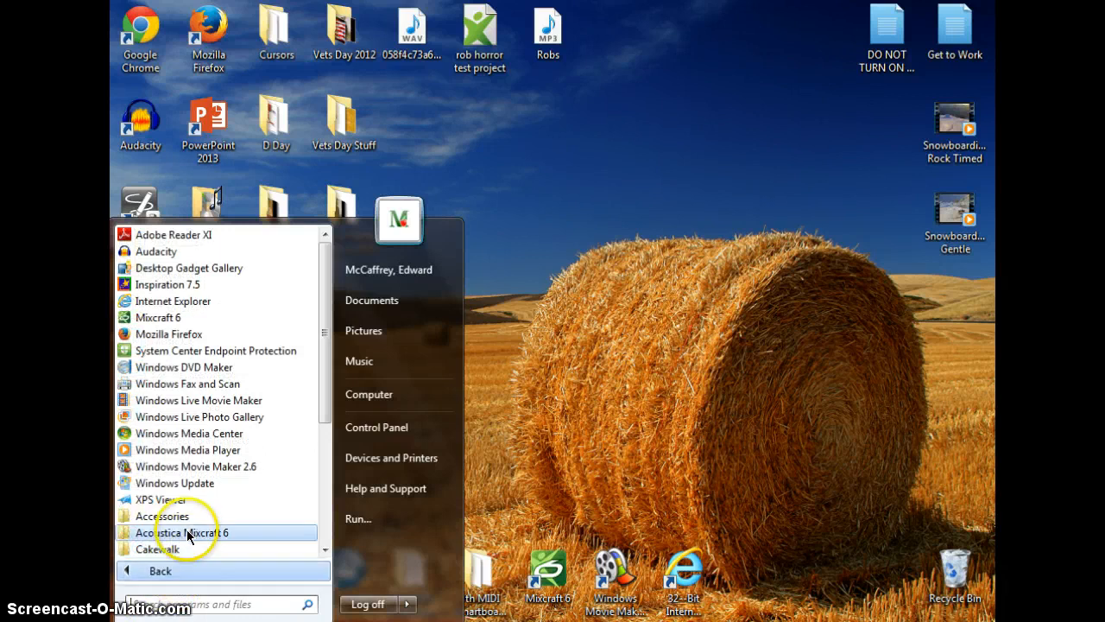
pyautogui.scroll(-3)
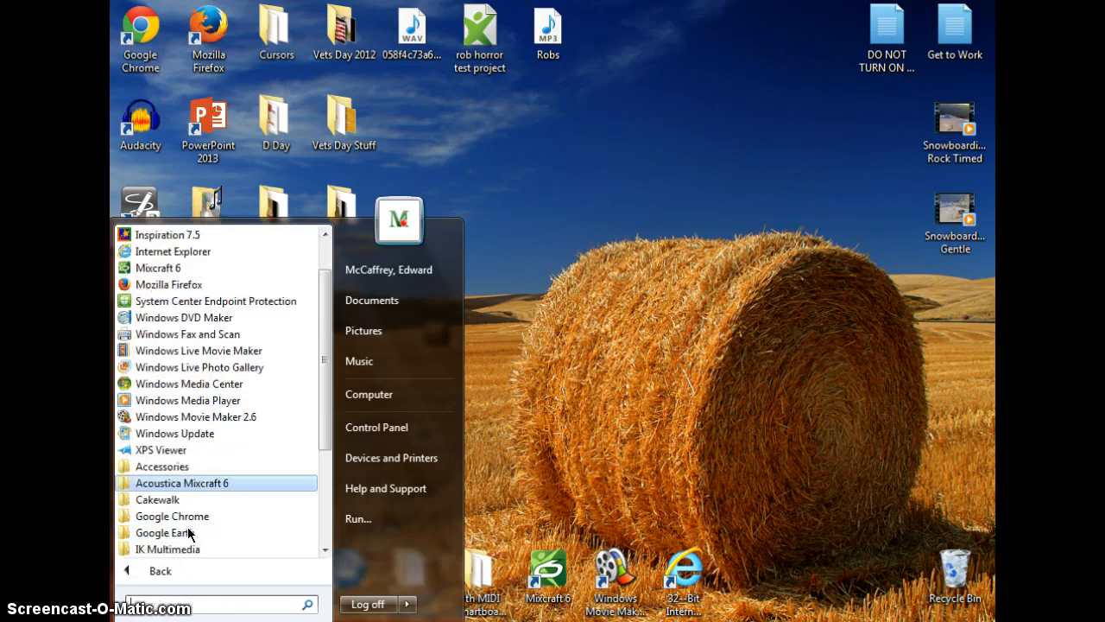
pyautogui.scroll(-3)
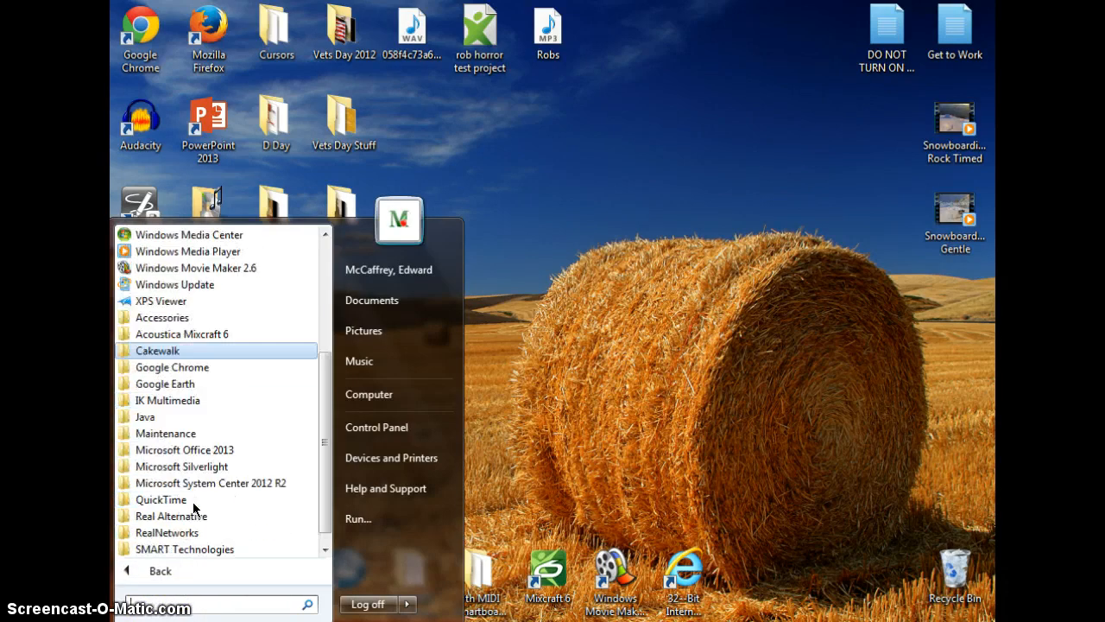
pyautogui.scroll(3)
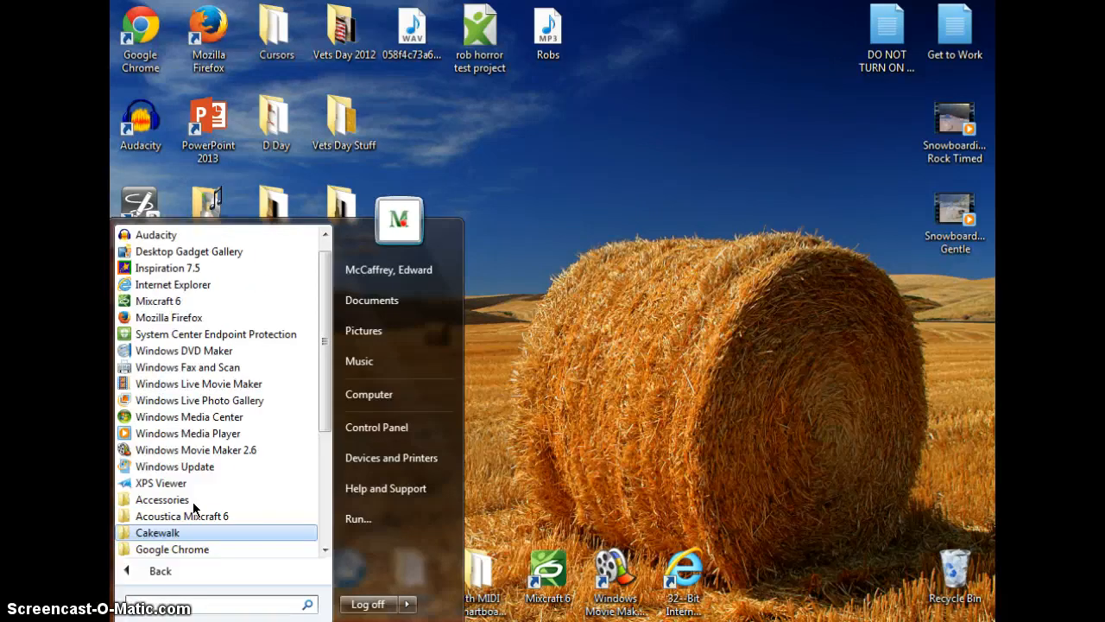
pyautogui.scroll(-3)
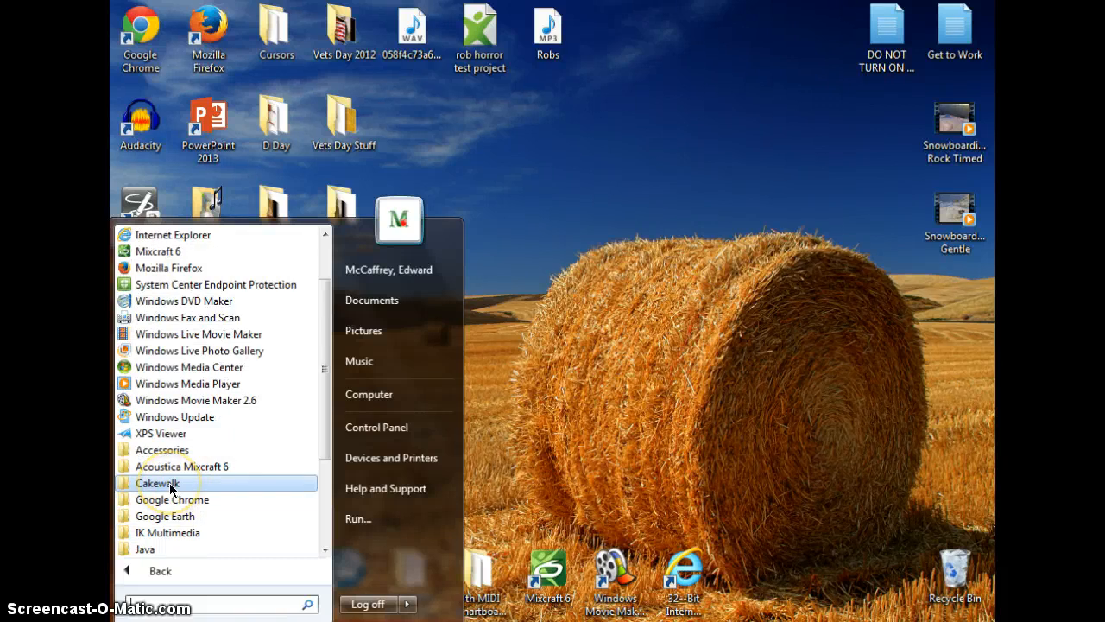
pyautogui.click(157, 483)
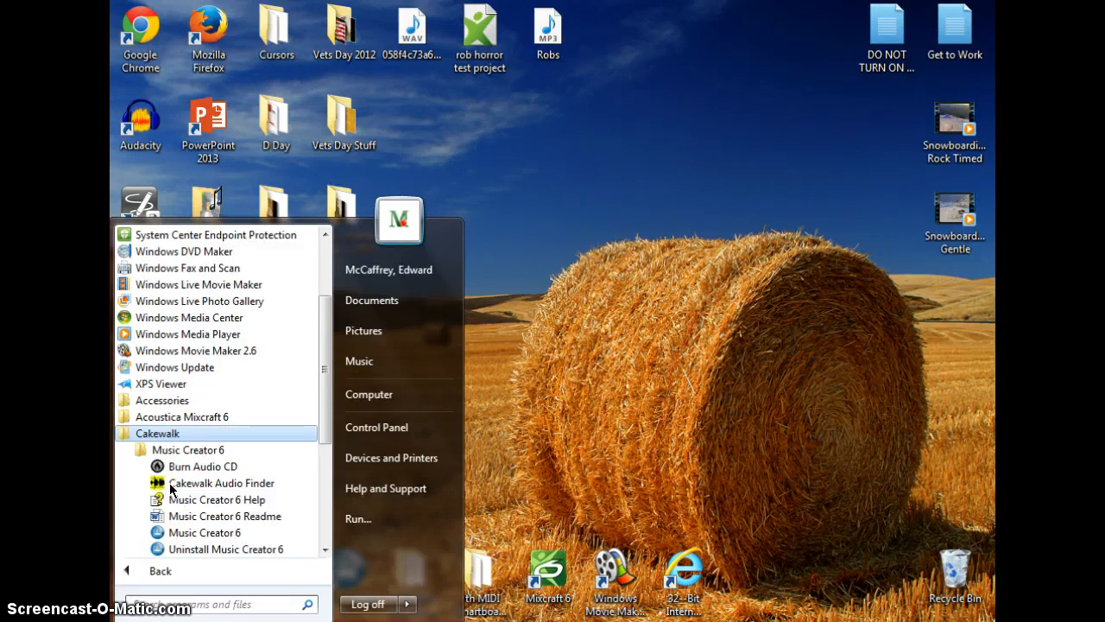
pyautogui.moveTo(198, 531)
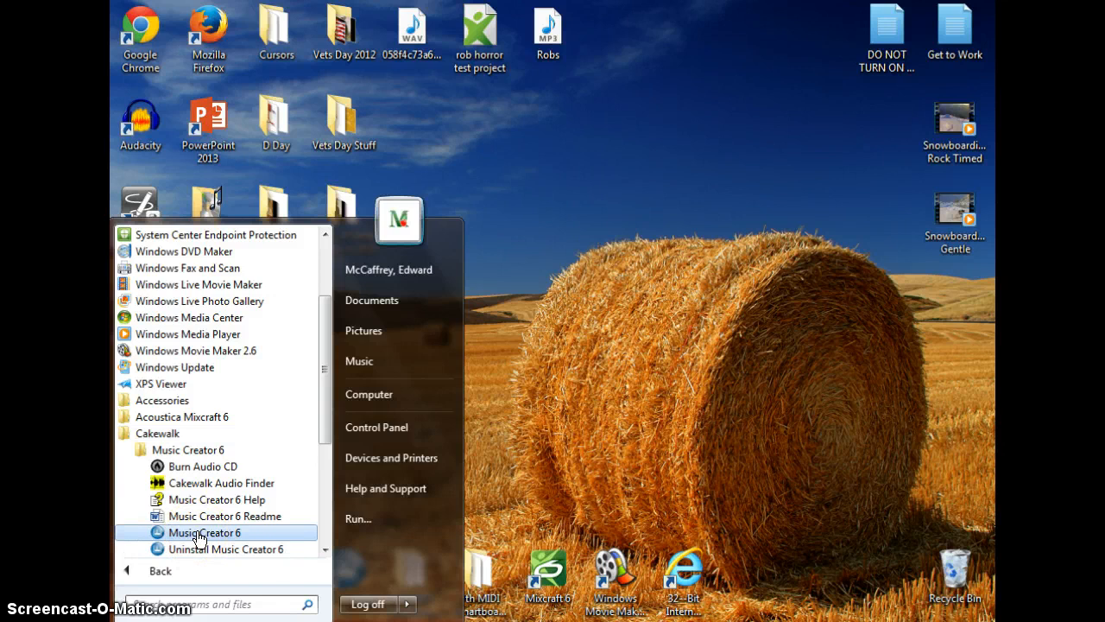
pyautogui.click(205, 532)
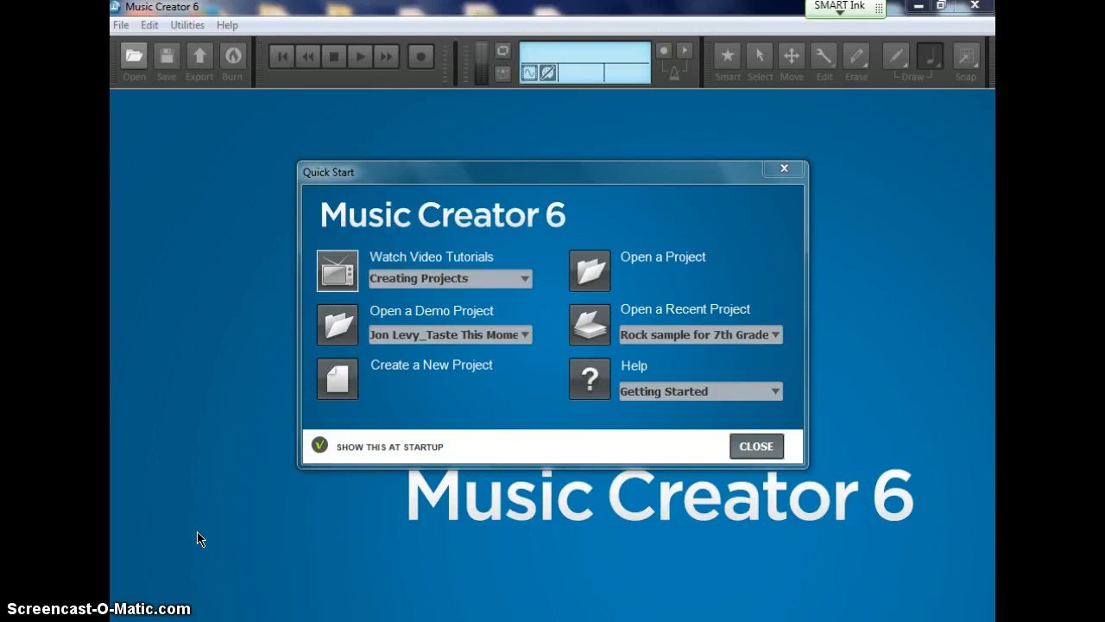
pyautogui.moveTo(639, 482)
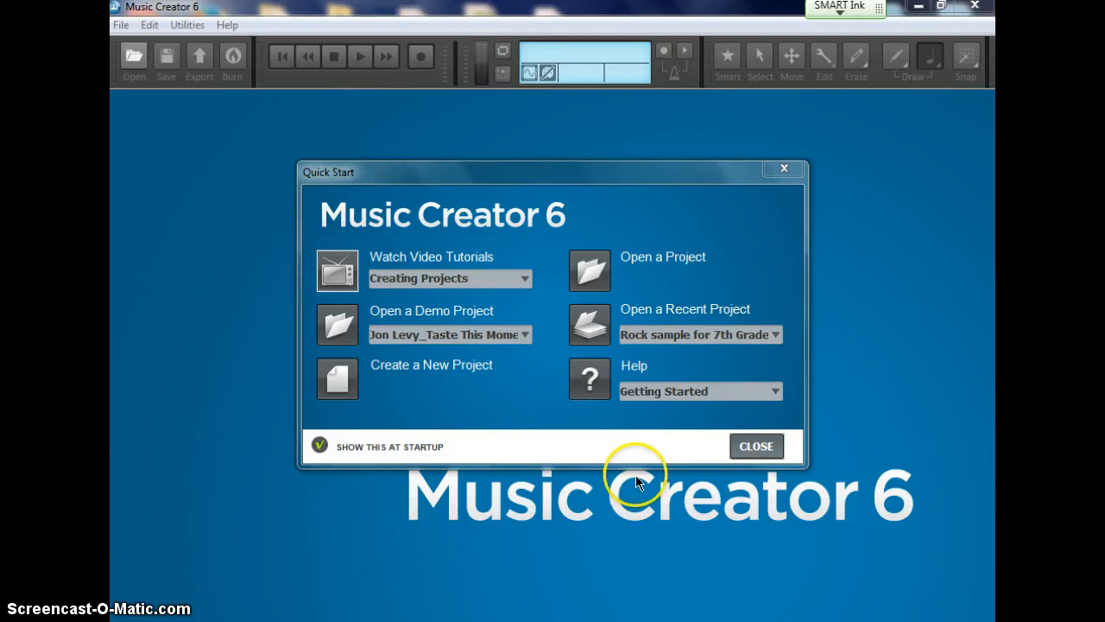
pyautogui.moveTo(661, 345)
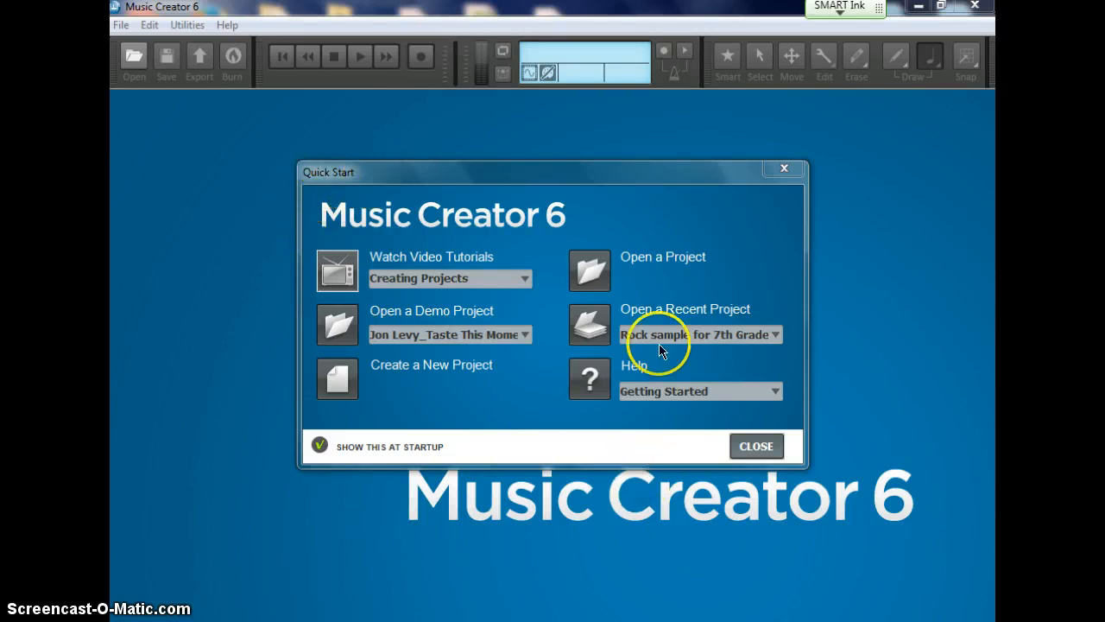
# Close the Quick Start dialog to reach the empty workspace
pyautogui.click(756, 446)
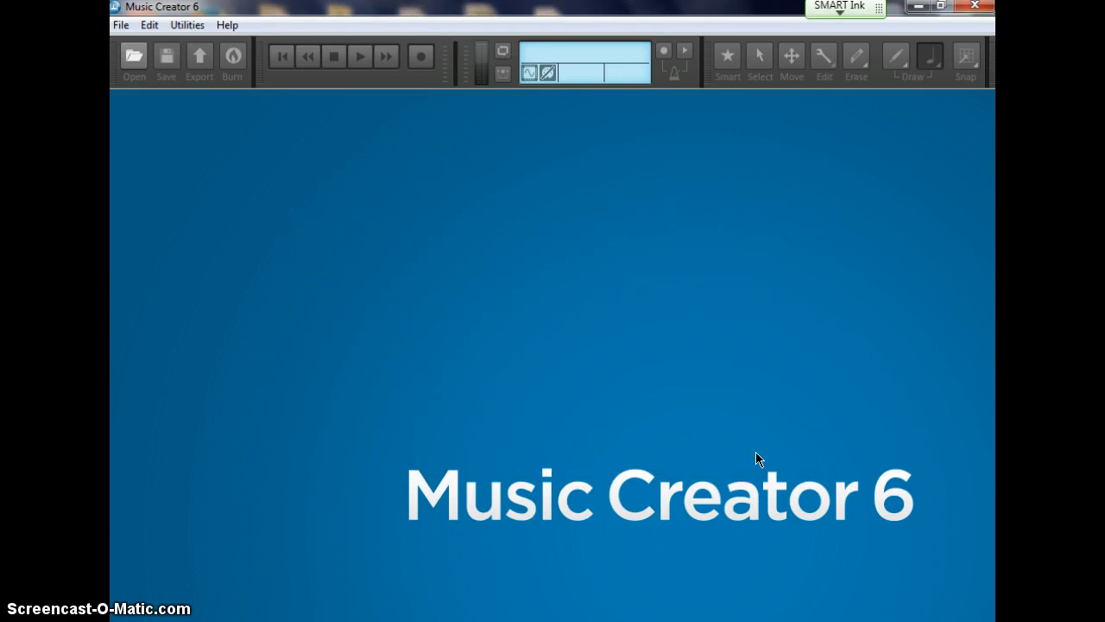
pyautogui.moveTo(125, 17)
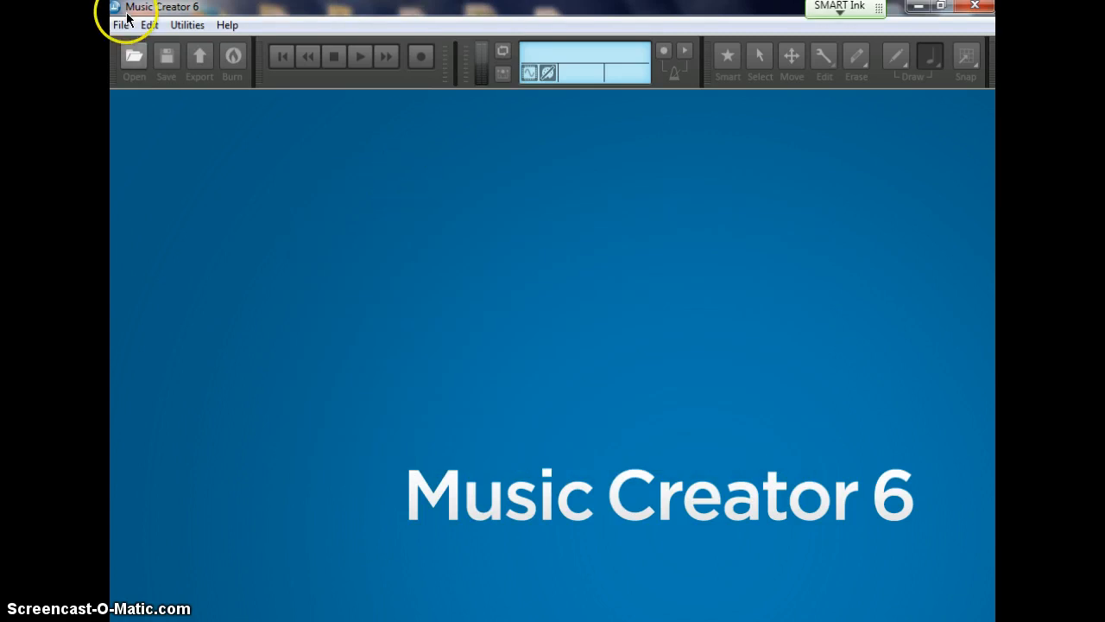
# Open Edit > Preferences on the audio devices page
pyautogui.click(148, 24)
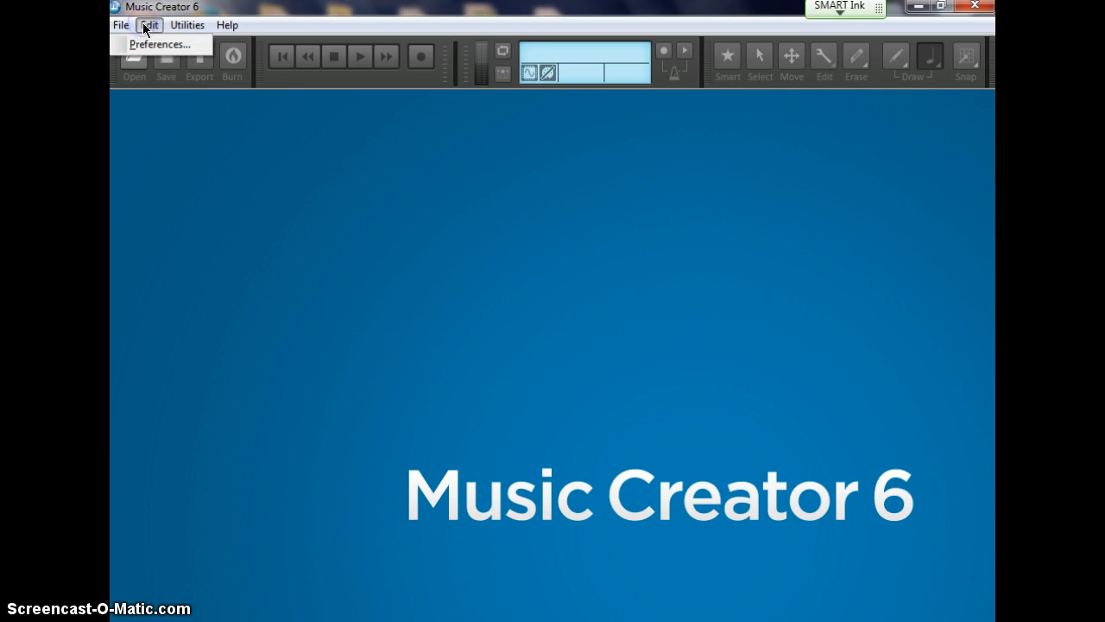
pyautogui.moveTo(158, 44)
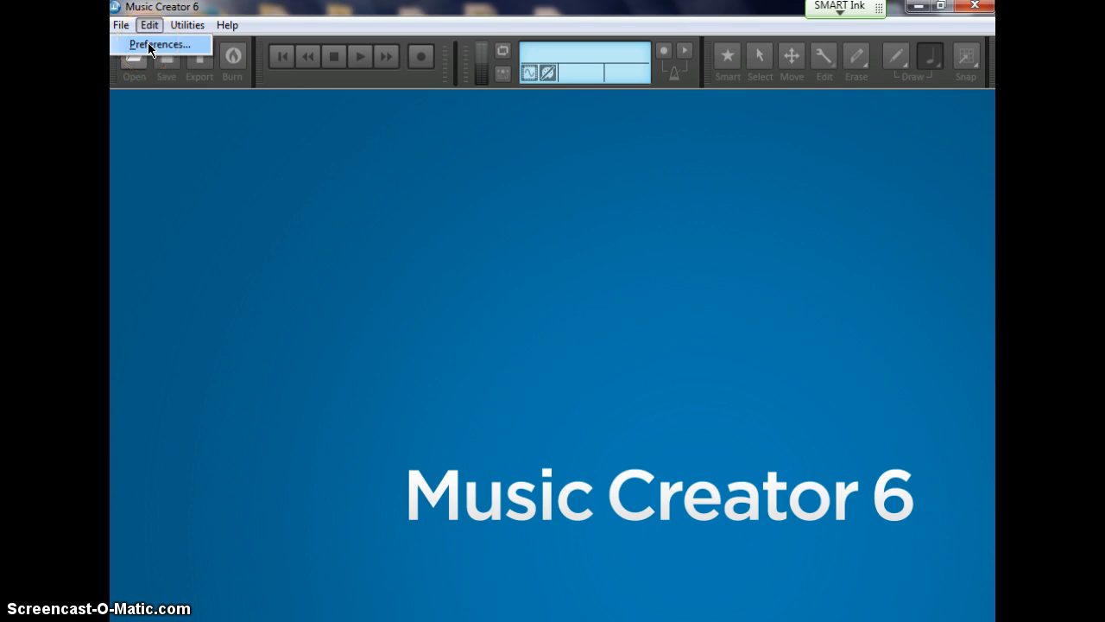
pyautogui.click(159, 44)
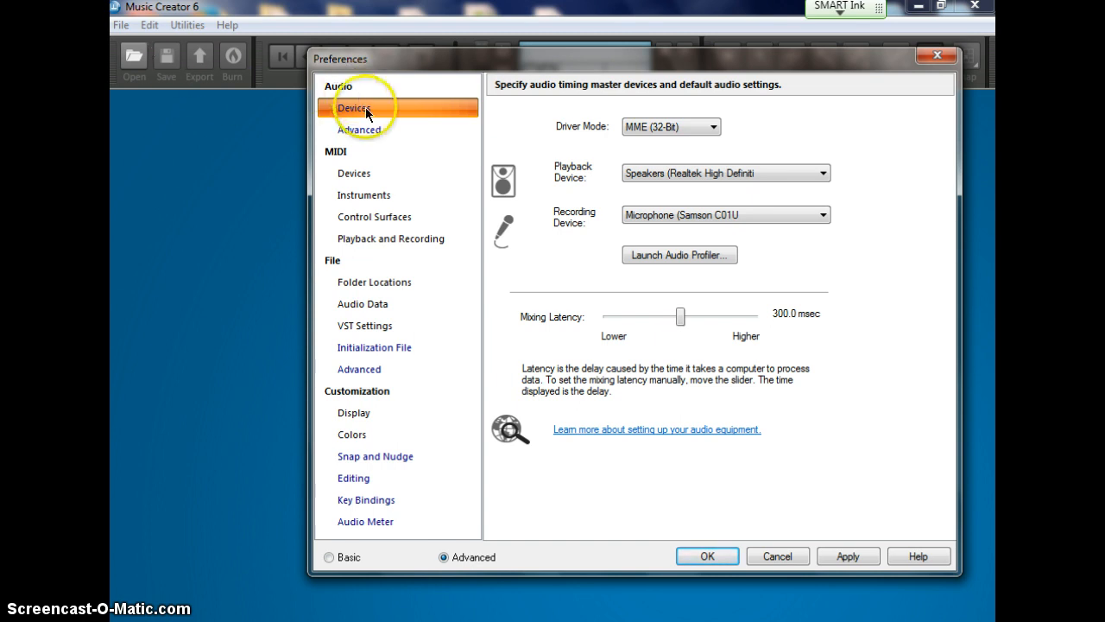
pyautogui.moveTo(592, 328)
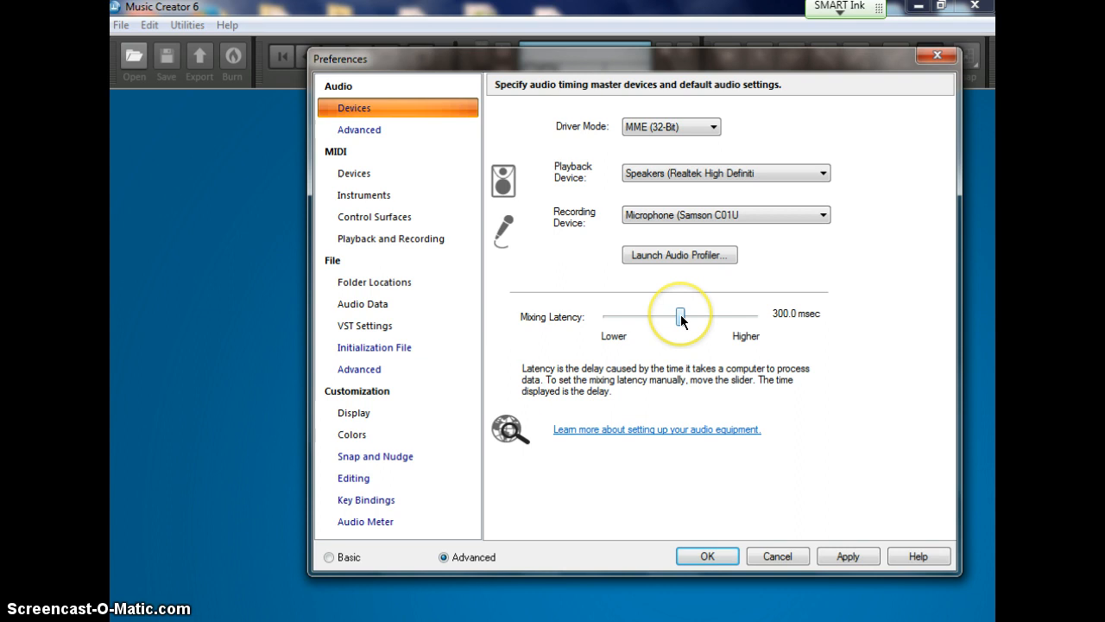
# Set the Mixing Latency slider to its 30.0 msec minimum and apply
pyautogui.moveTo(680, 313); pyautogui.dragTo(615, 316)
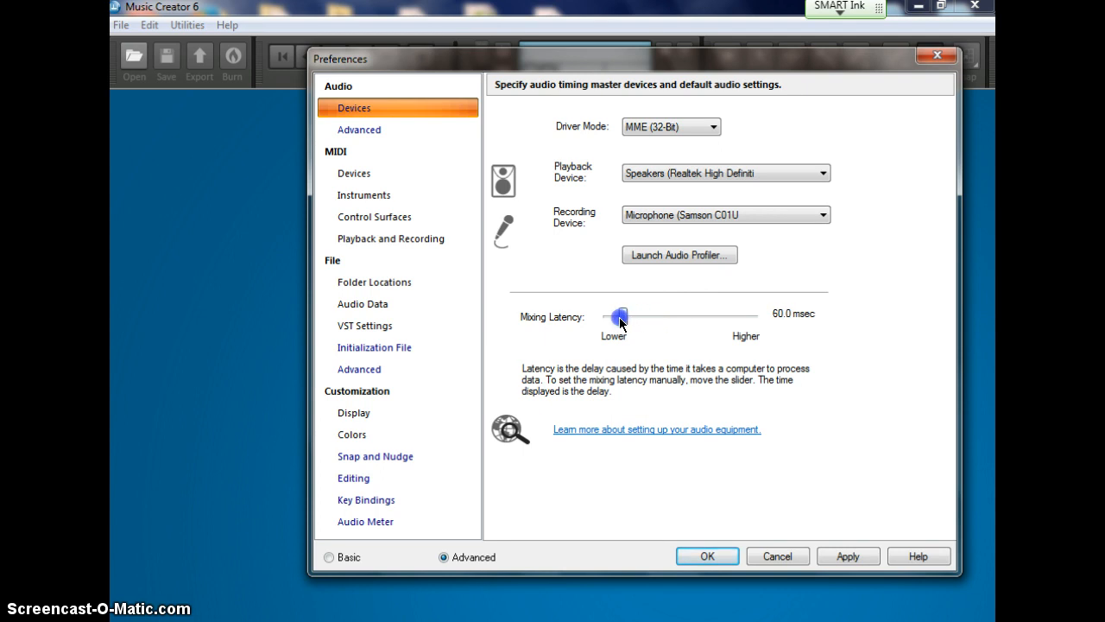
pyautogui.moveTo(619, 315); pyautogui.dragTo(606, 315)
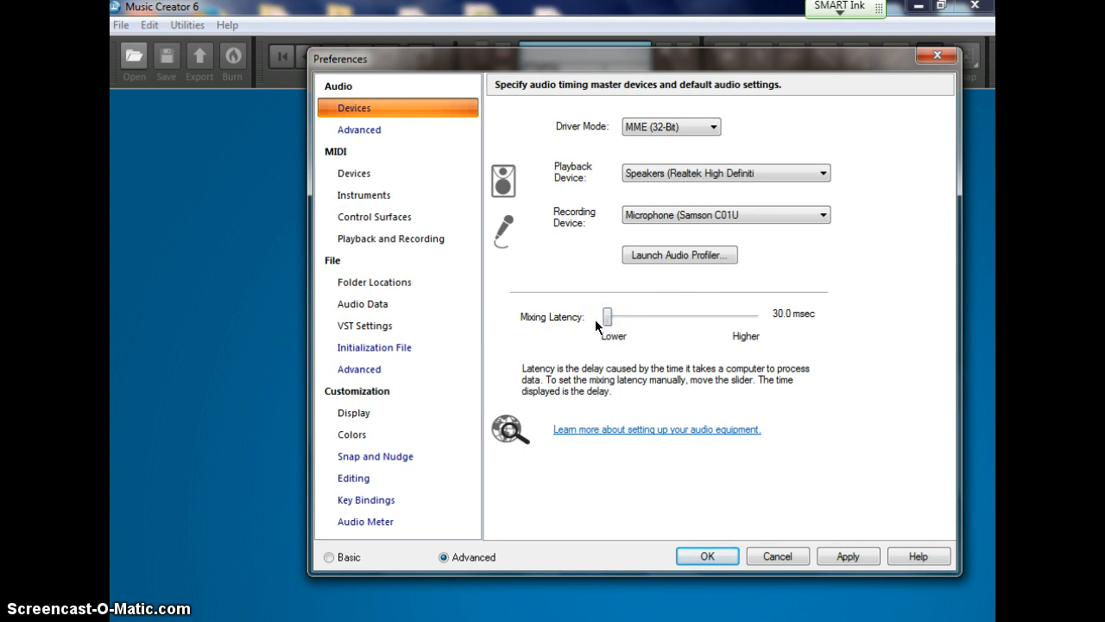
pyautogui.moveTo(818, 497)
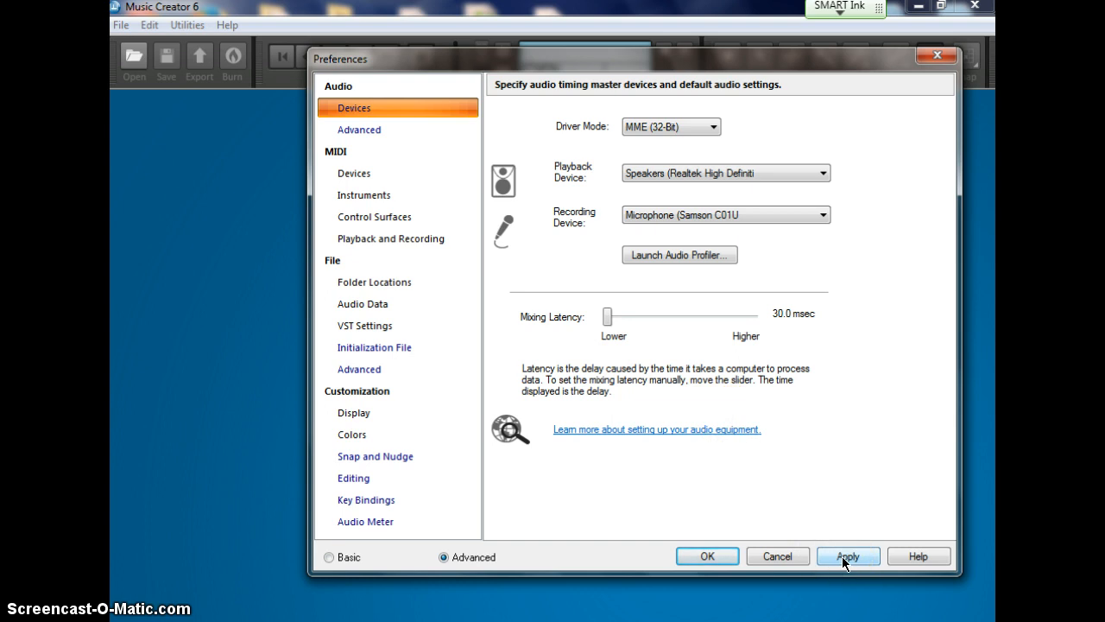
pyautogui.click(847, 556)
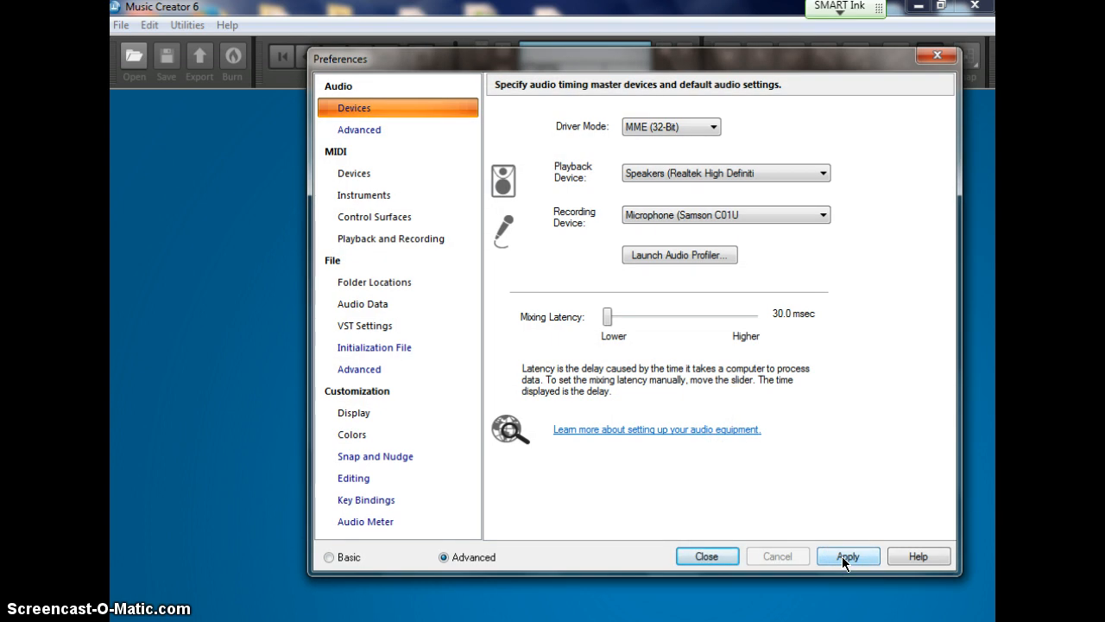
pyautogui.moveTo(809, 531)
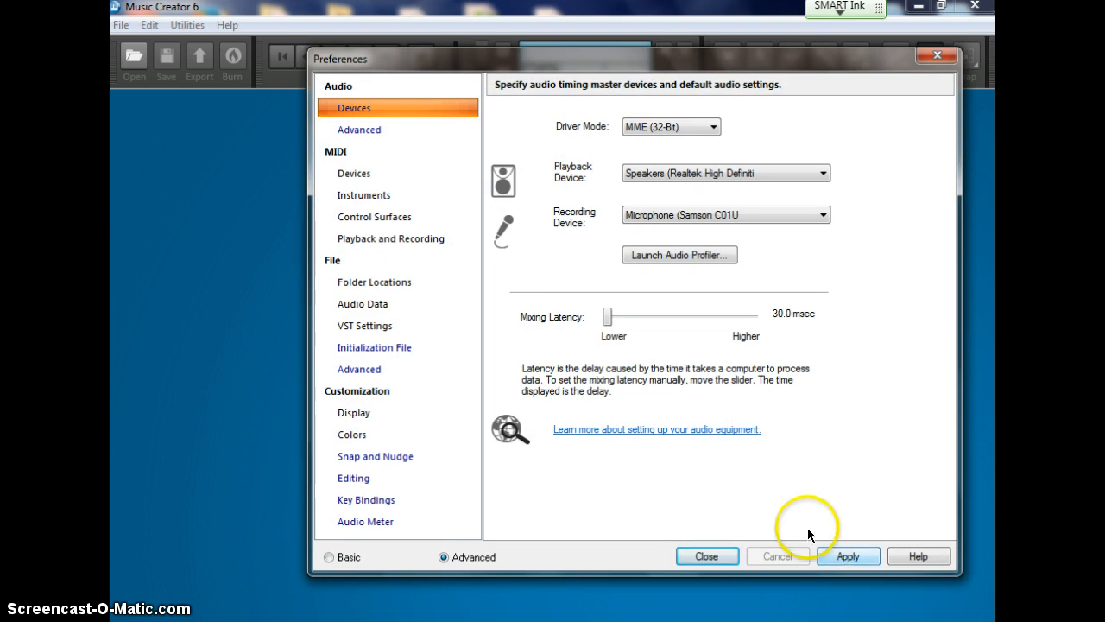
pyautogui.moveTo(334, 161)
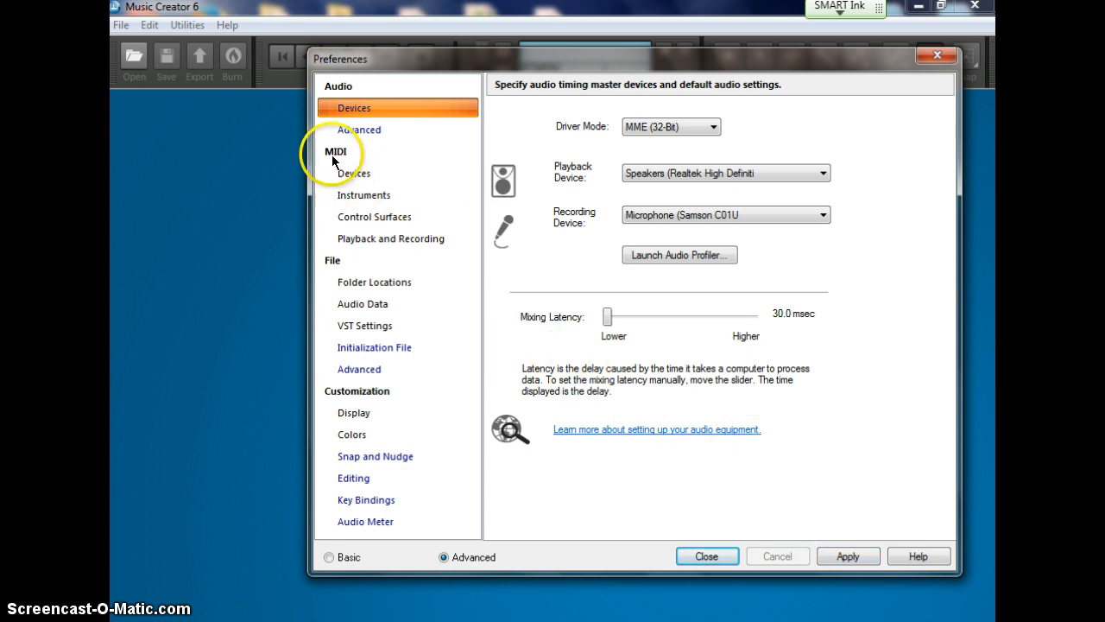
# Enable Yamaha UX16-1 input plus GS Wavetable Synth and UX16-1 outputs, then close Preferences
pyautogui.click(354, 173)
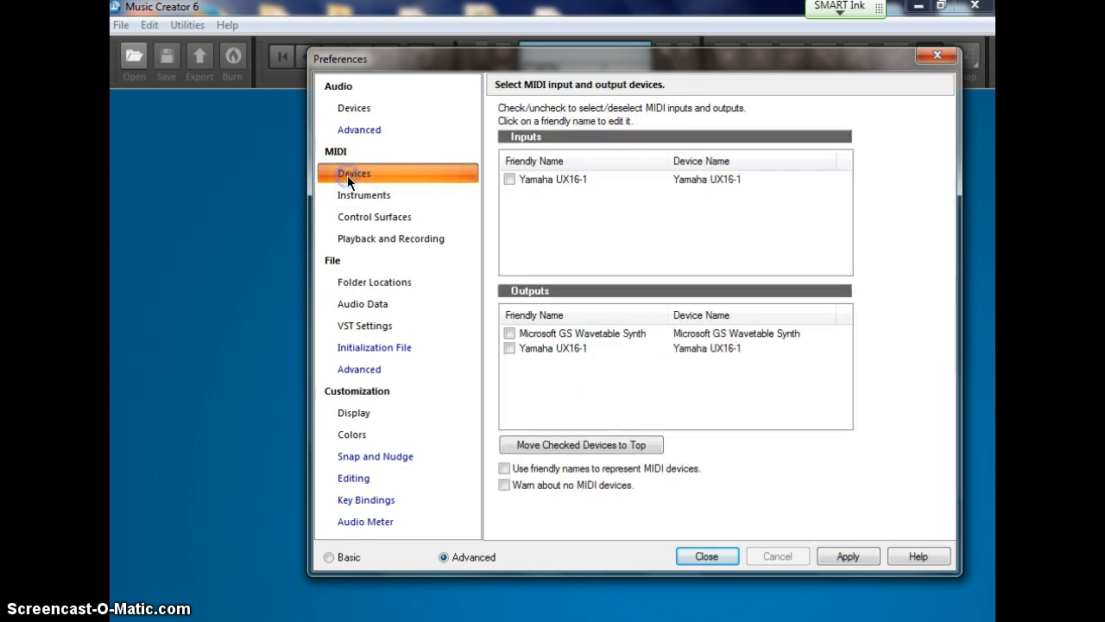
pyautogui.moveTo(446, 150)
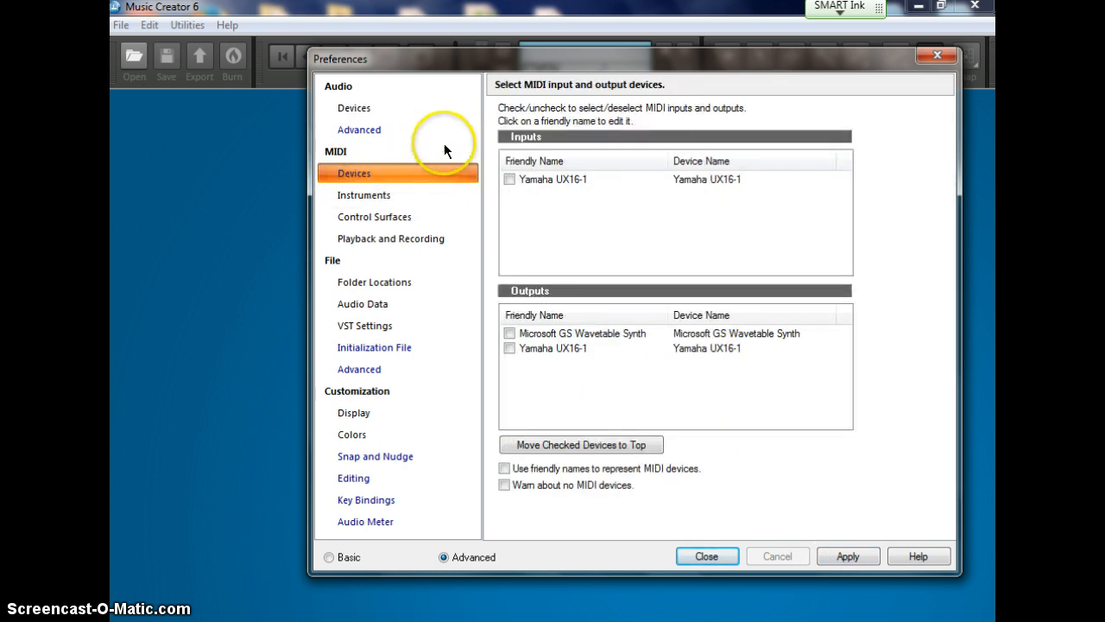
pyautogui.click(509, 179)
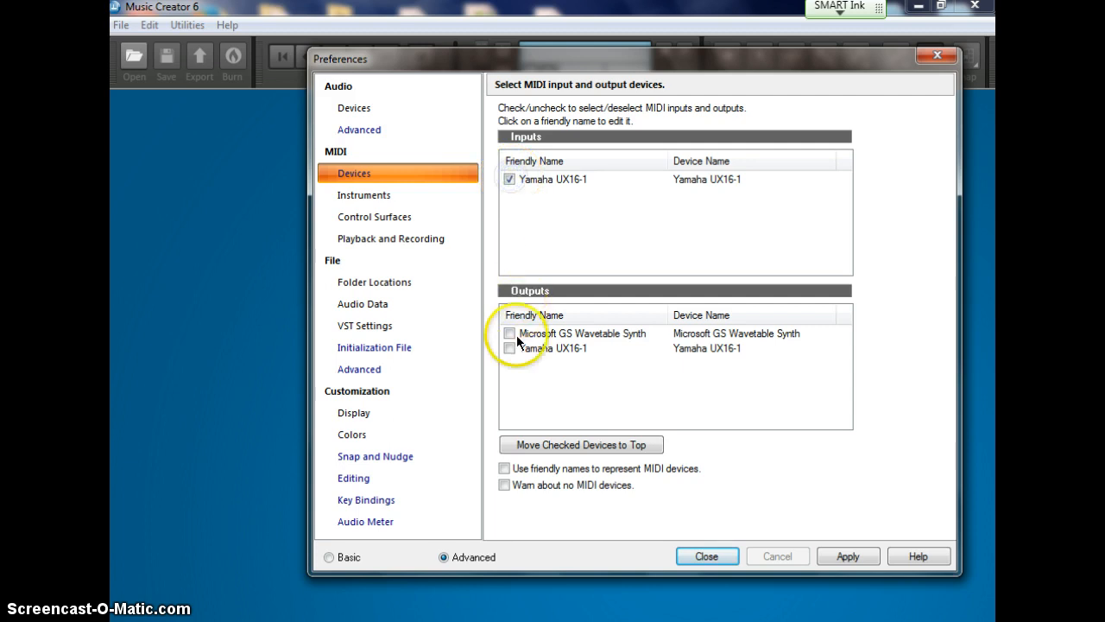
pyautogui.click(509, 333)
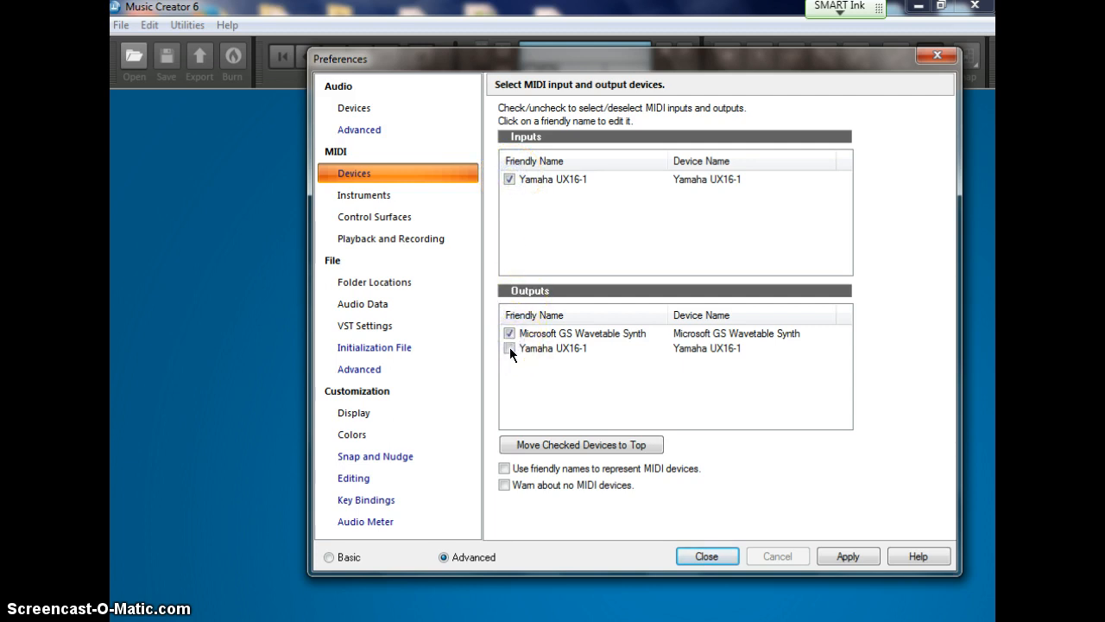
pyautogui.click(509, 349)
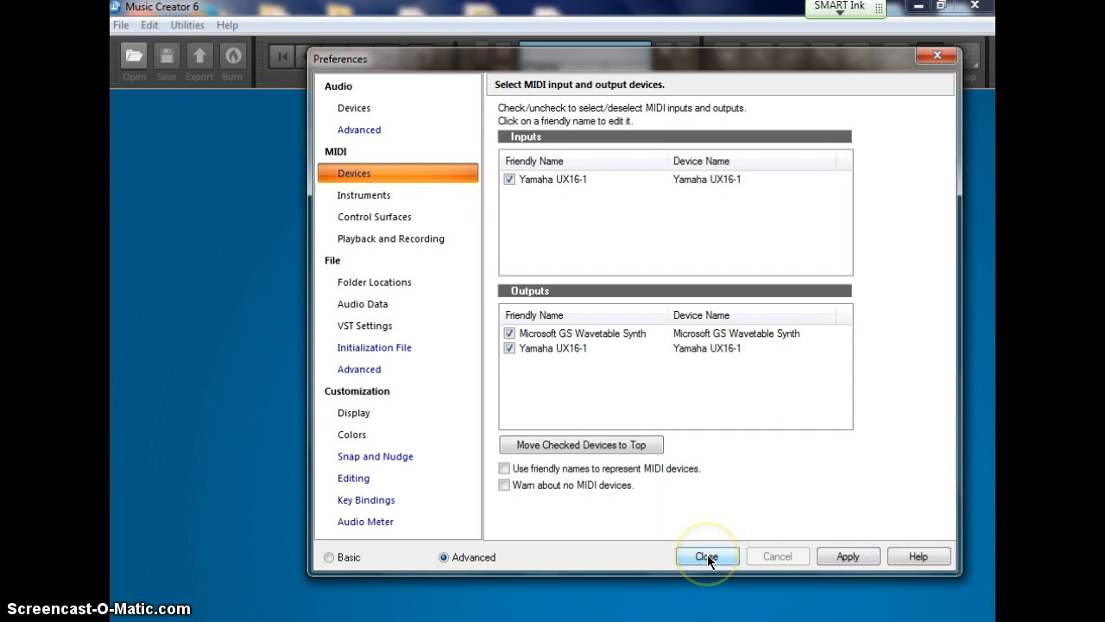
pyautogui.click(706, 555)
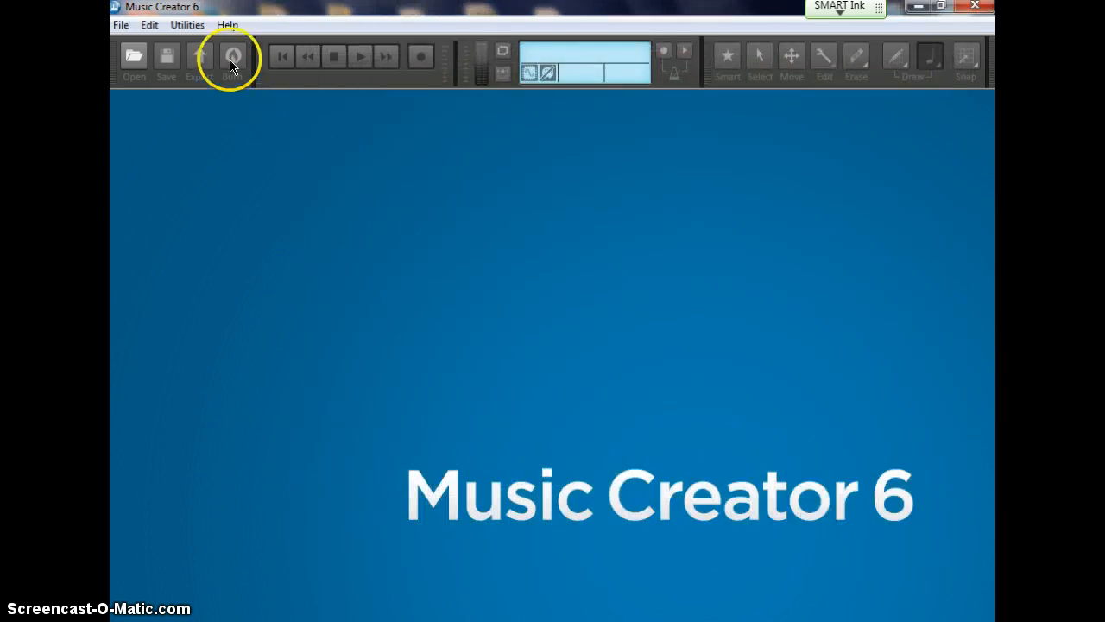
# Reopen the Quick Start window from the Help menu
pyautogui.click(227, 24)
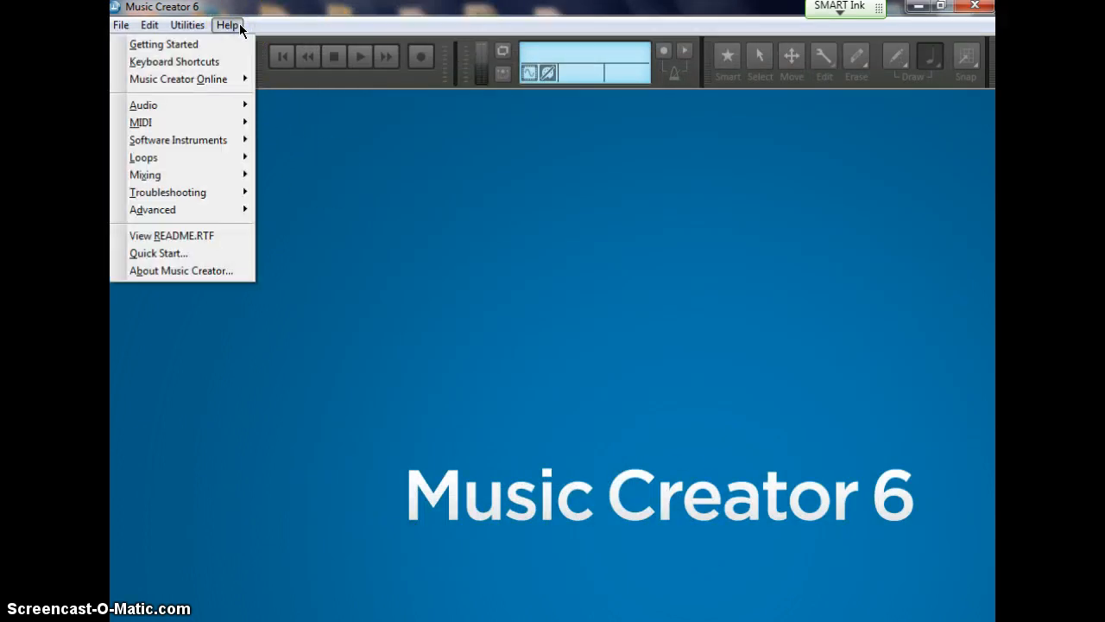
pyautogui.moveTo(181, 253)
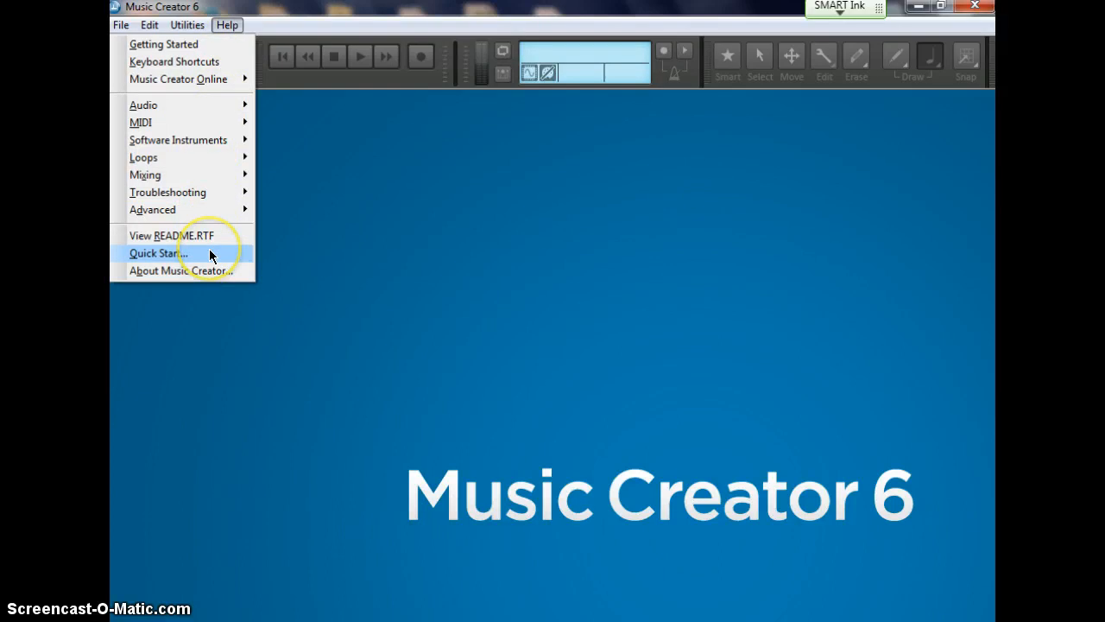
pyautogui.click(158, 253)
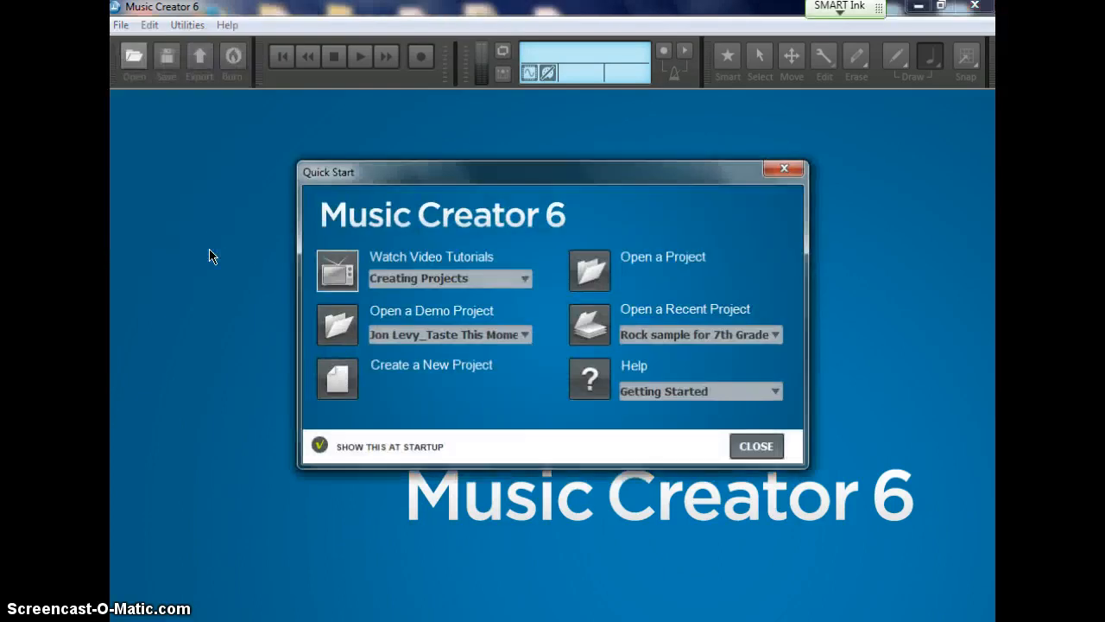